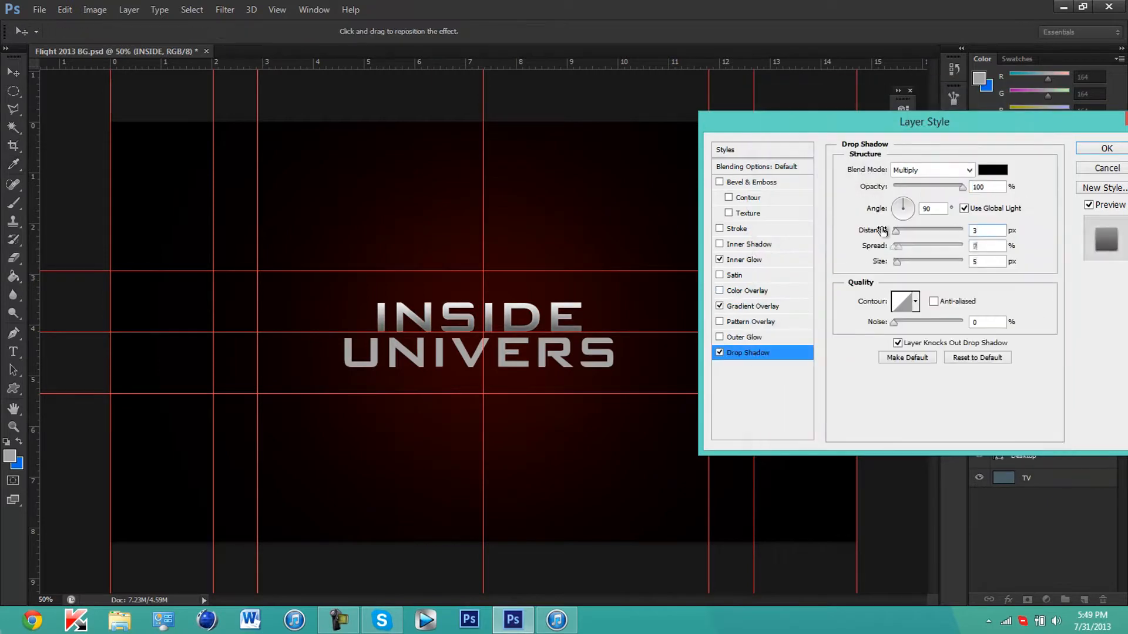
Step: Confirm the title's Drop Shadow settings and move UNIVERS onto its own line below INSIDE
click(1106, 148)
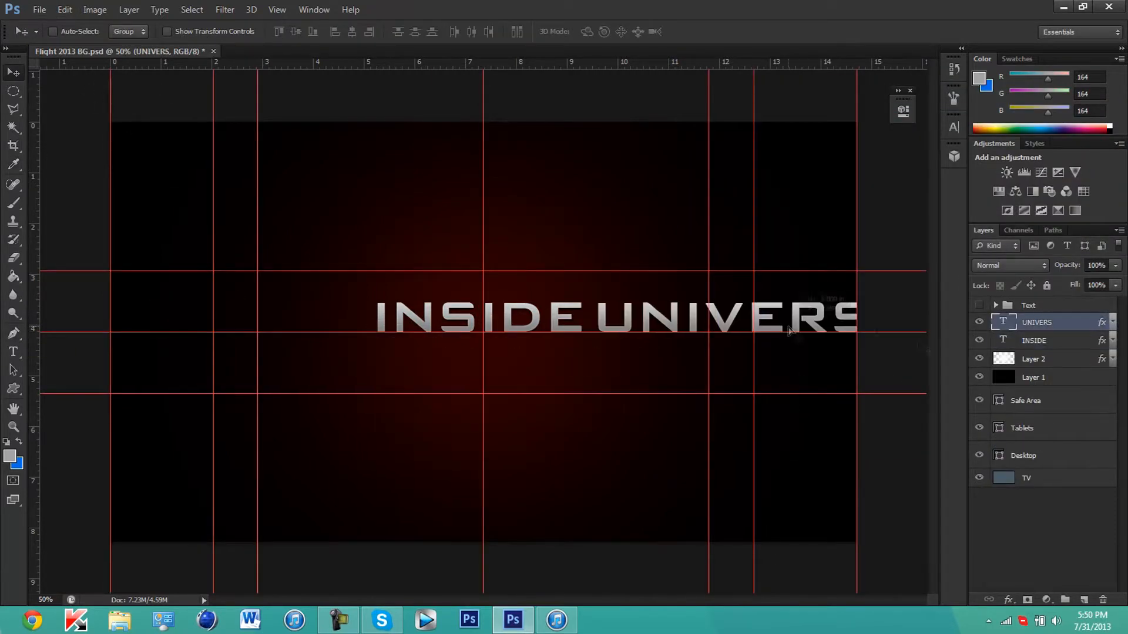
click(38, 9)
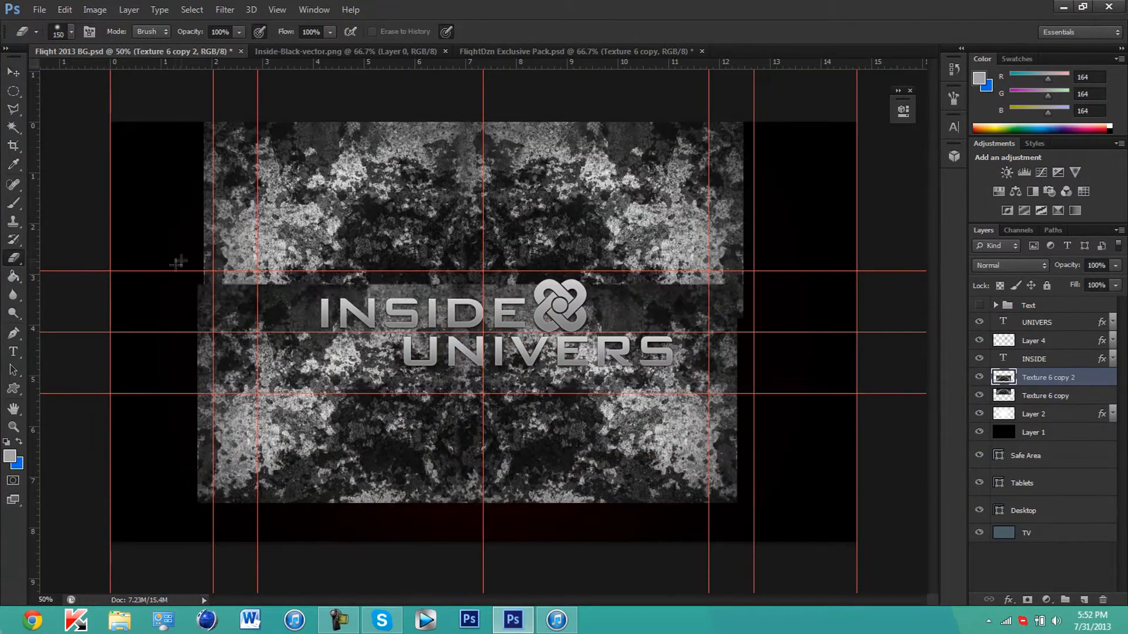
Step: Arrange the duplicated Grunge 3 layers around the title so they fade into the dark red backdrop
click(576, 51)
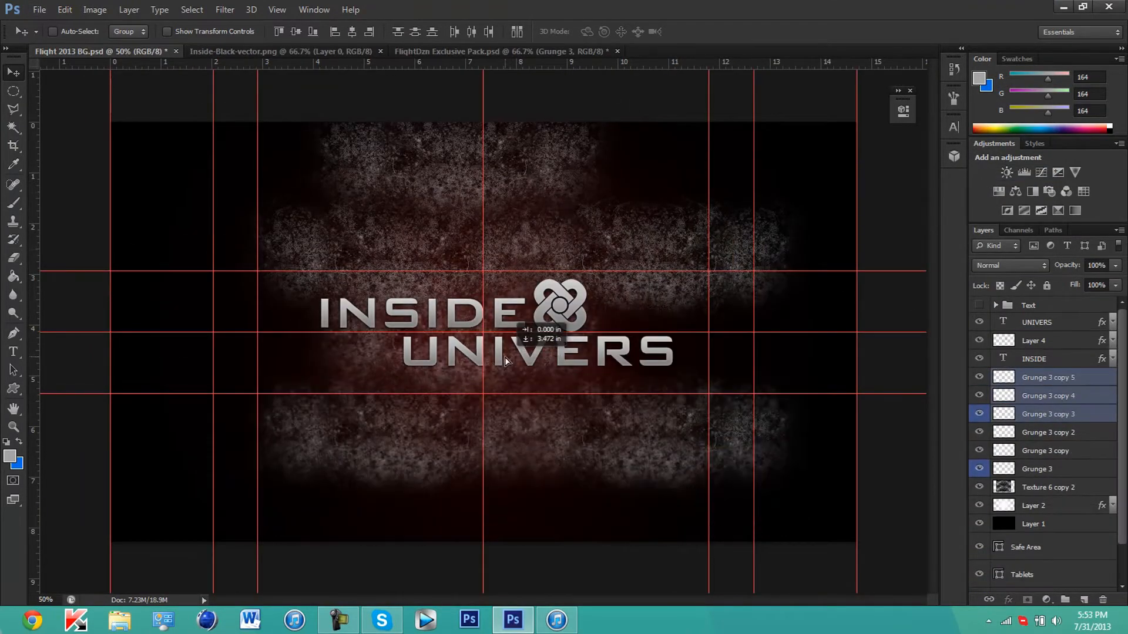
click(39, 9)
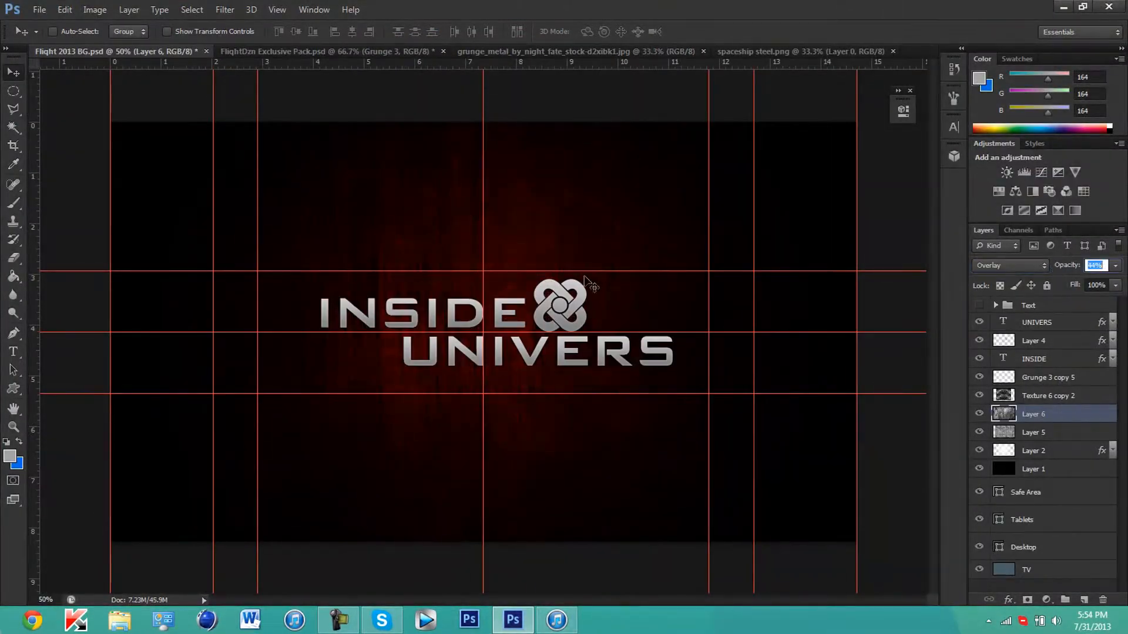
Step: Lower the Overlay-mode opacity of Layer 6 so the streaked texture sits faintly behind the title
click(1034, 360)
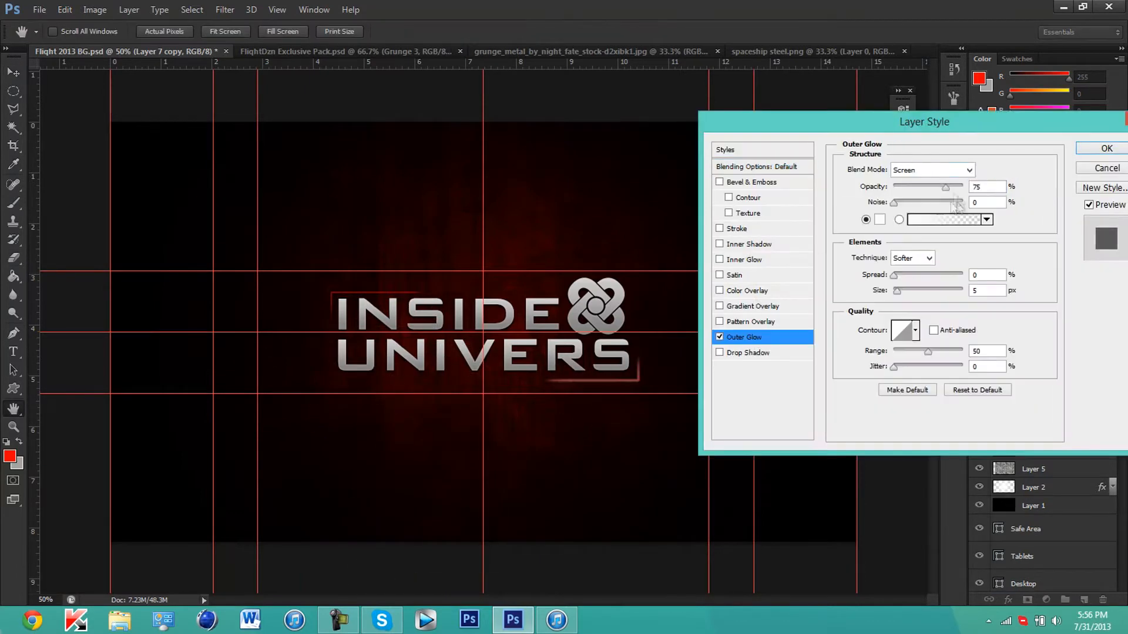
Step: Give the red frame lines an Outer Glow and confirm red in the Color Picker
click(1104, 148)
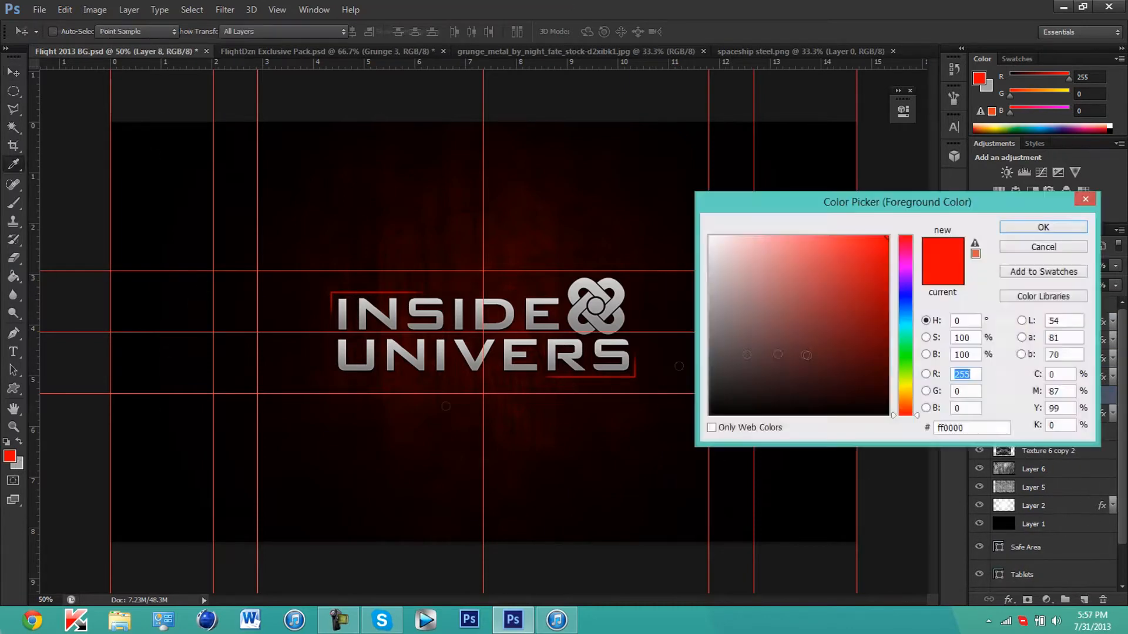
click(1043, 227)
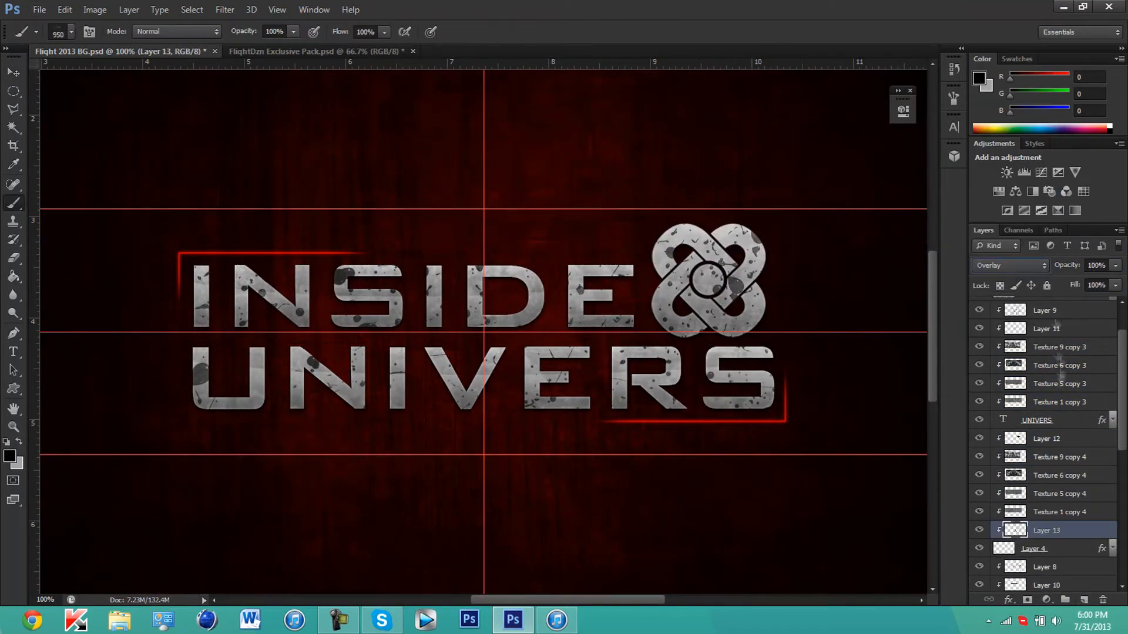
Step: Bring a flare image from Boink Exclusive Pack.psd into the document as a Linear Dodge layer
click(39, 10)
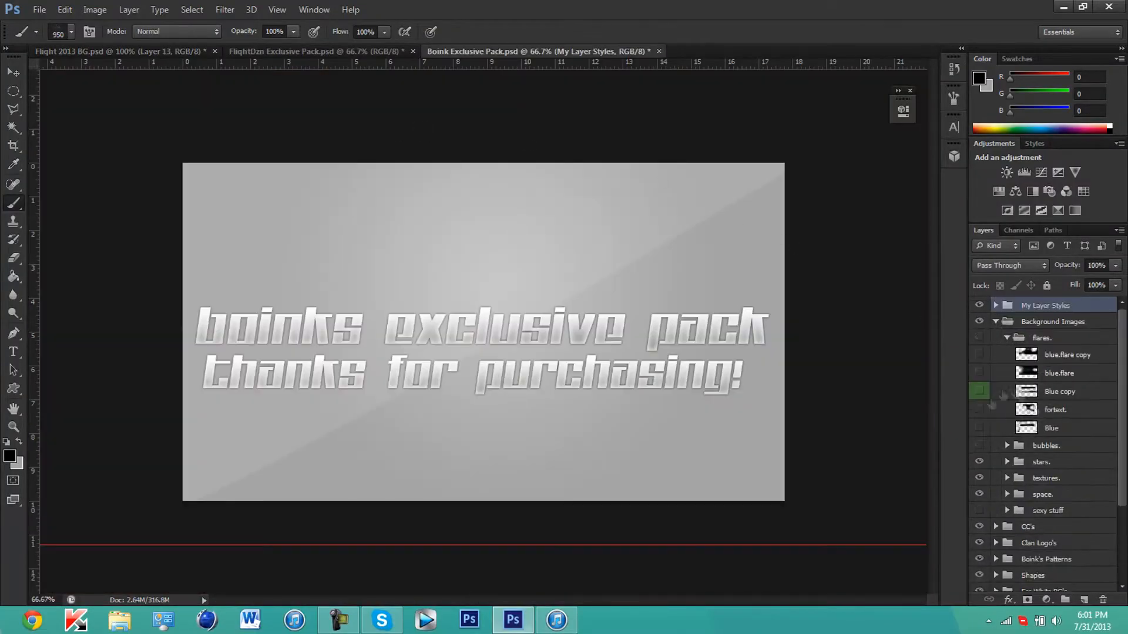
click(109, 50)
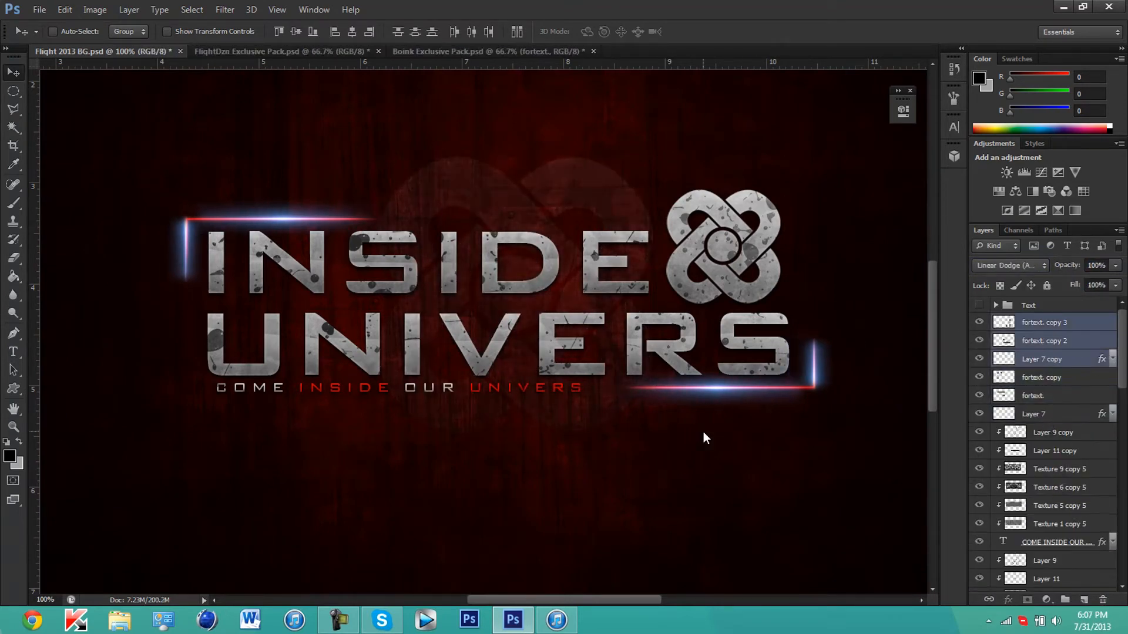
Step: Duplicate the UNIVERS title and adjust the copy's Blending Options for the red-cyan edge effect
click(1053, 432)
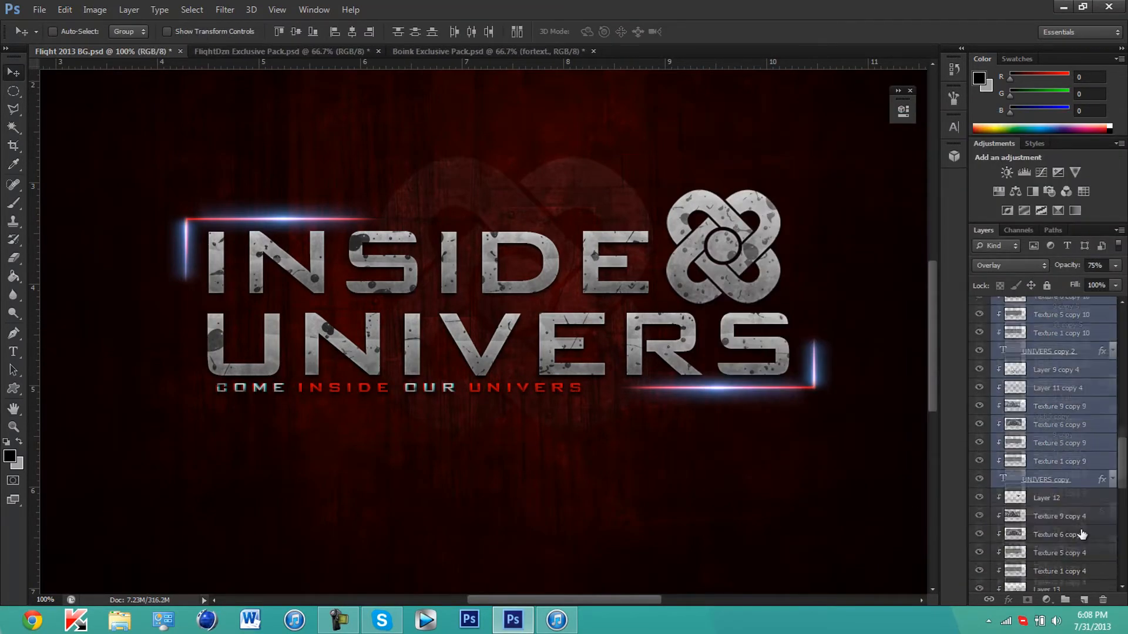
double_click(1047, 479)
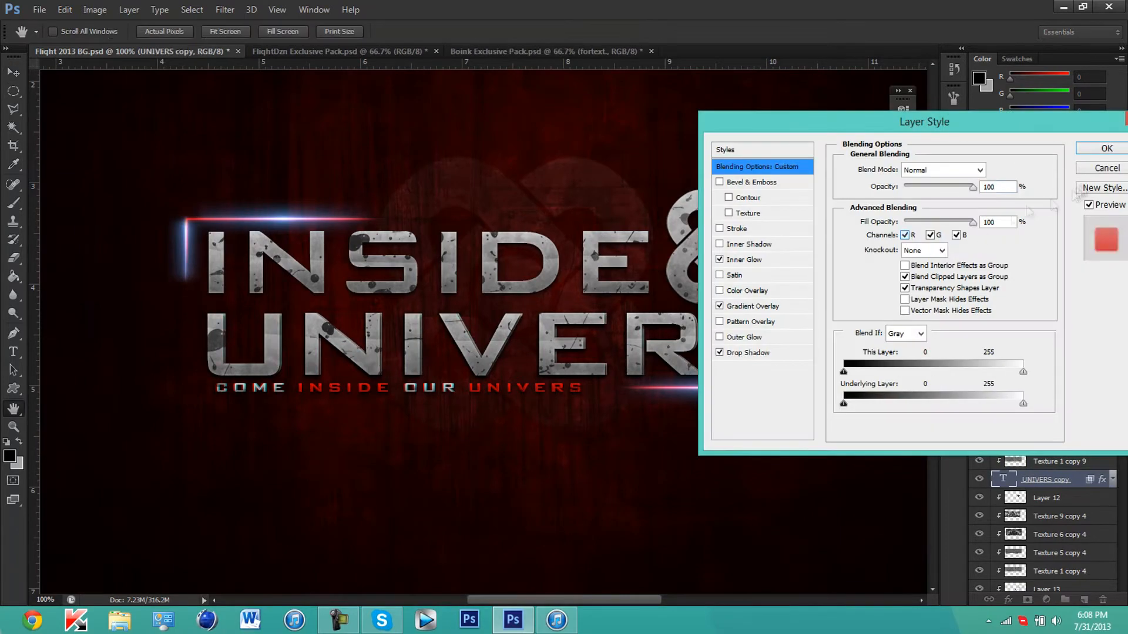
click(1107, 148)
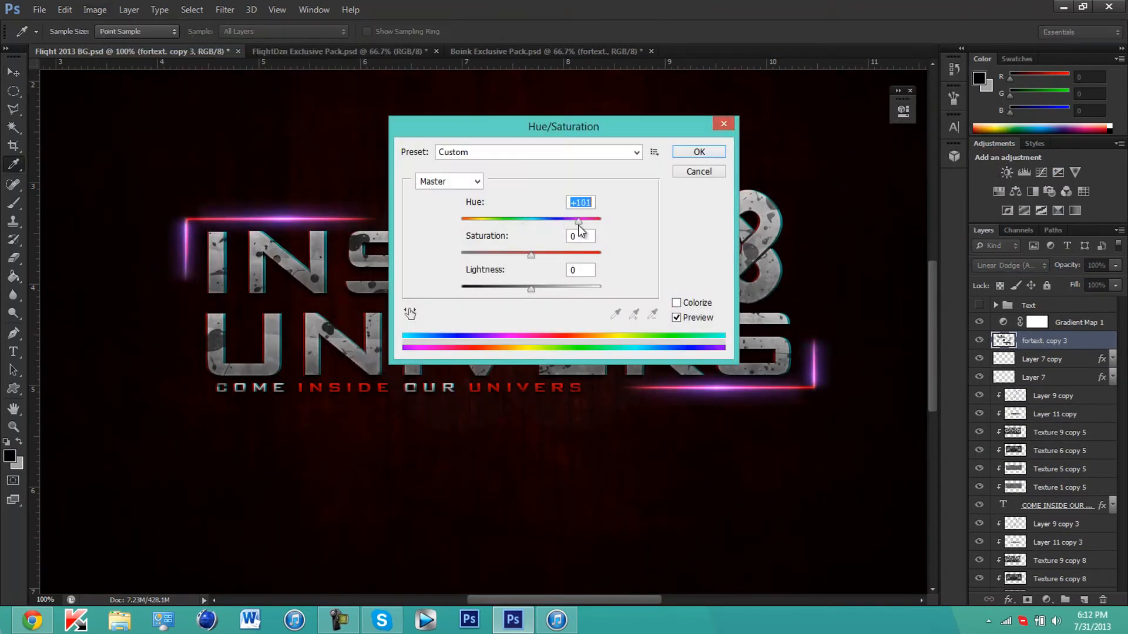
Step: Shift fortext. copy 3's Hue to about +145 so the flare glows orange-red
drag(579, 220, 593, 220)
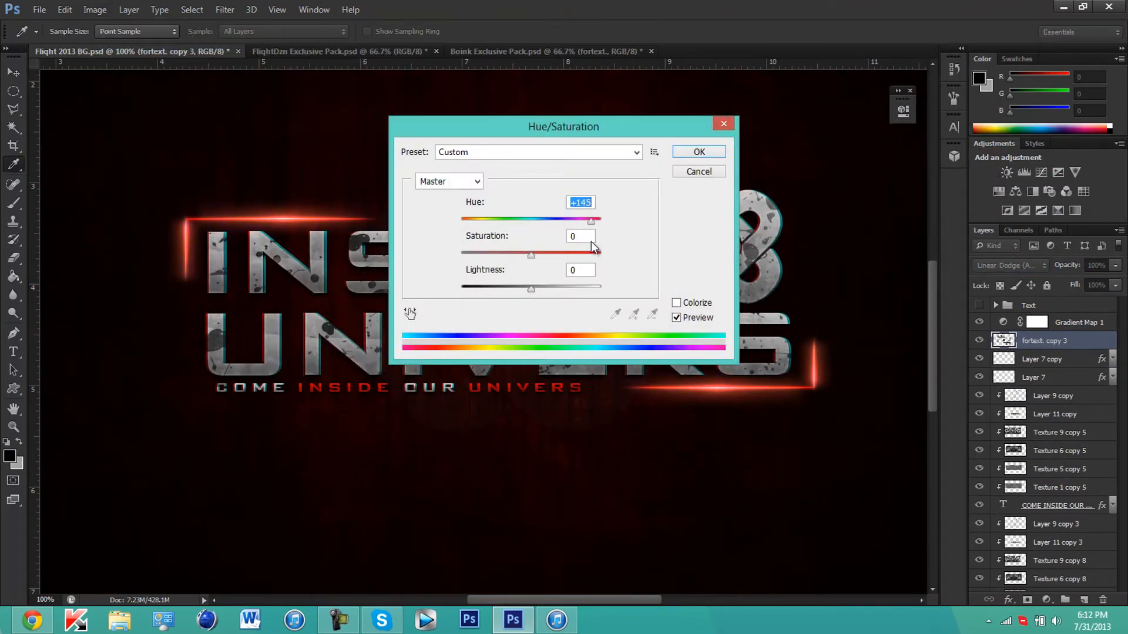
click(698, 152)
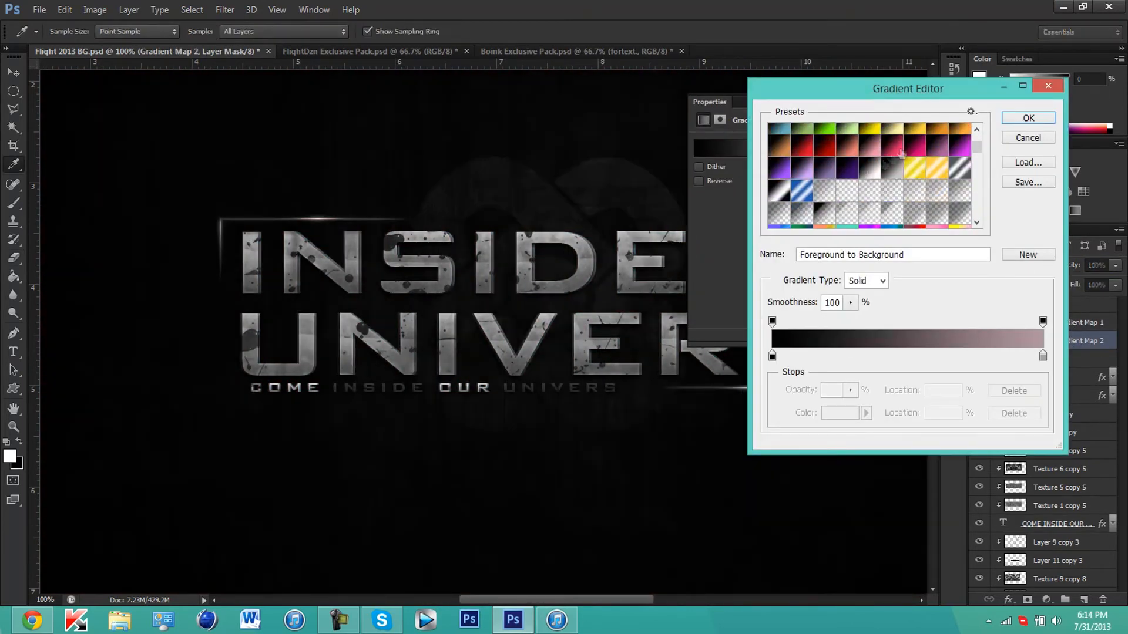
Step: Choose a Gradient Editor preset for the Gradient Map layer tinting the design dark blue
click(1027, 118)
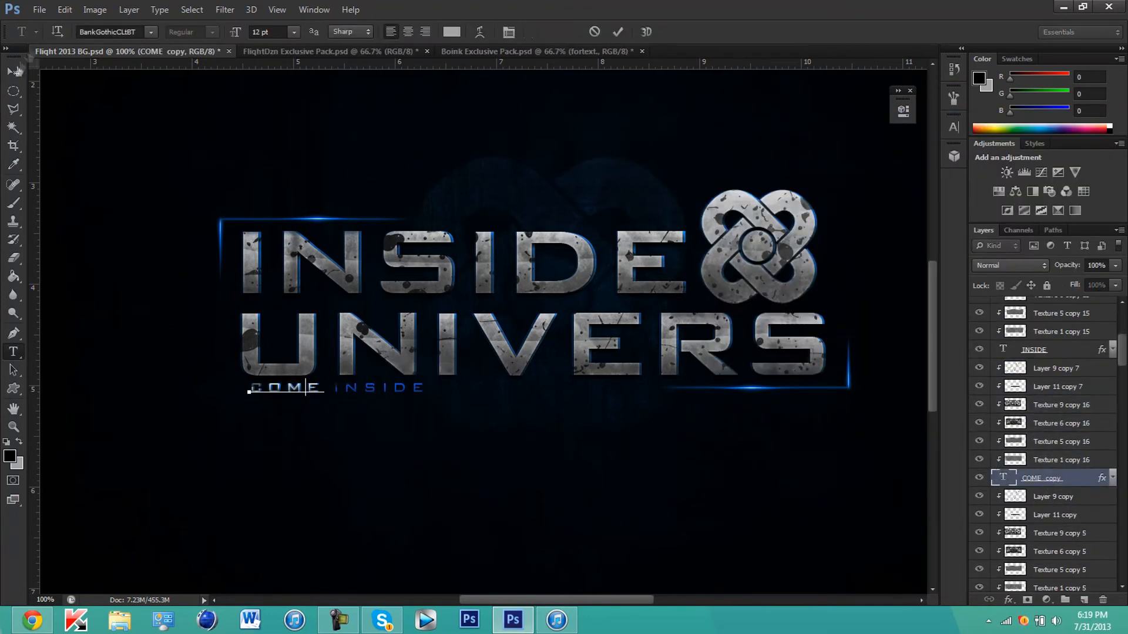
Step: Type 'OUR INSIDE' into the duplicated subtitle layer to complete the tagline
text(OUR INSIDE)
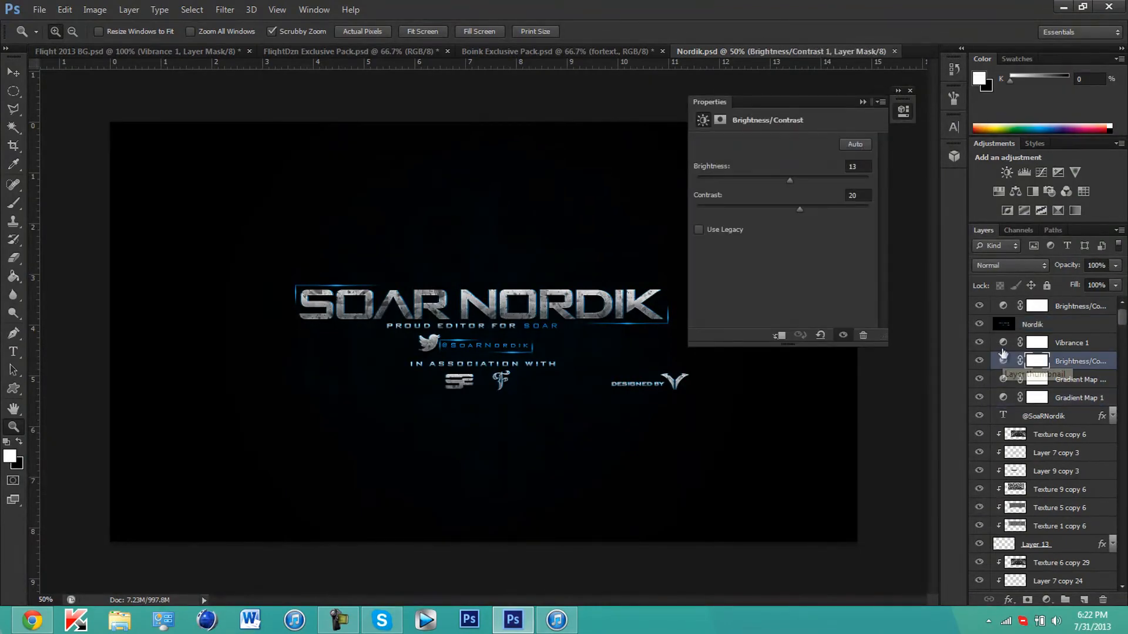
Step: Drag Nordik.psd's Brightness/Contrast and Vibrance layers onto the Flight 2013 BG document
click(129, 50)
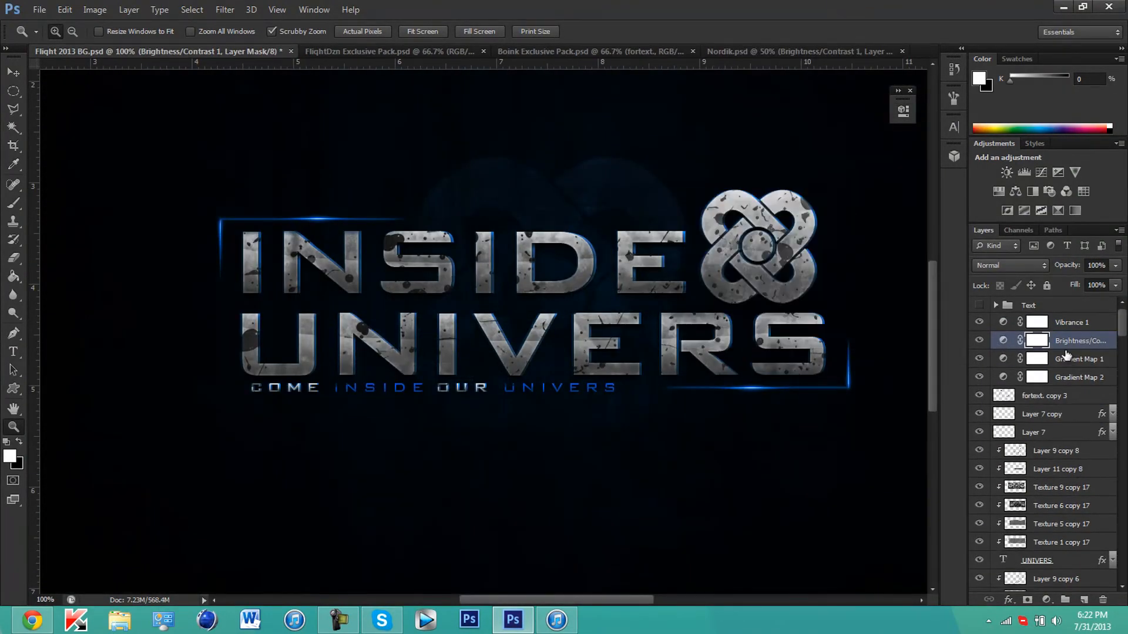
click(726, 50)
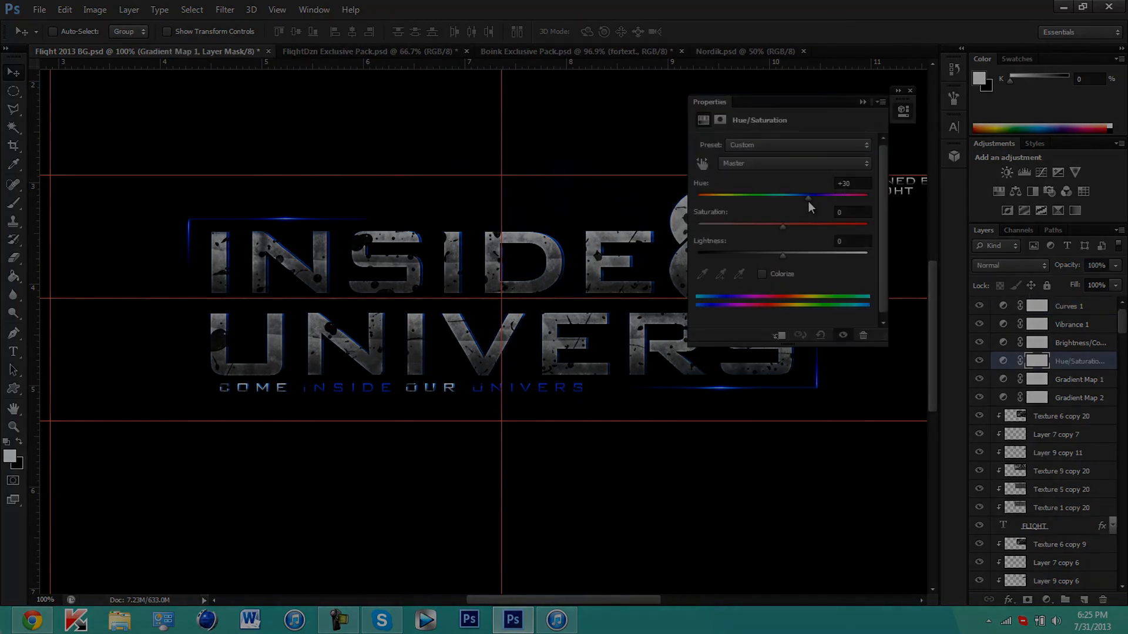
Step: Drag the Hue slider so the blue glow shifts toward teal/cyan
drag(807, 196, 863, 197)
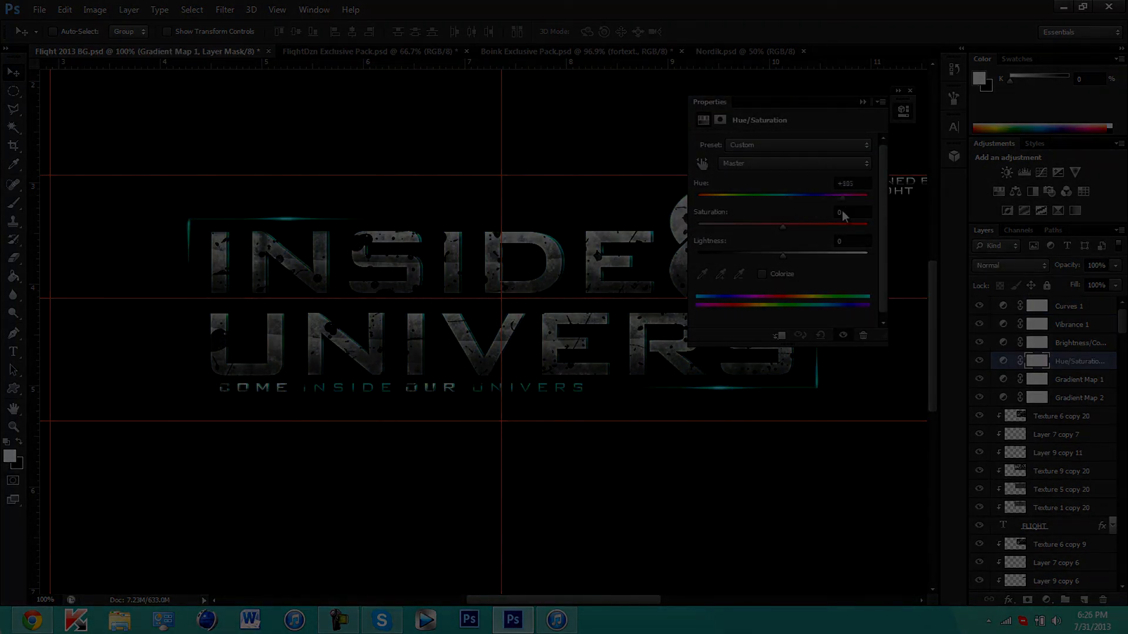